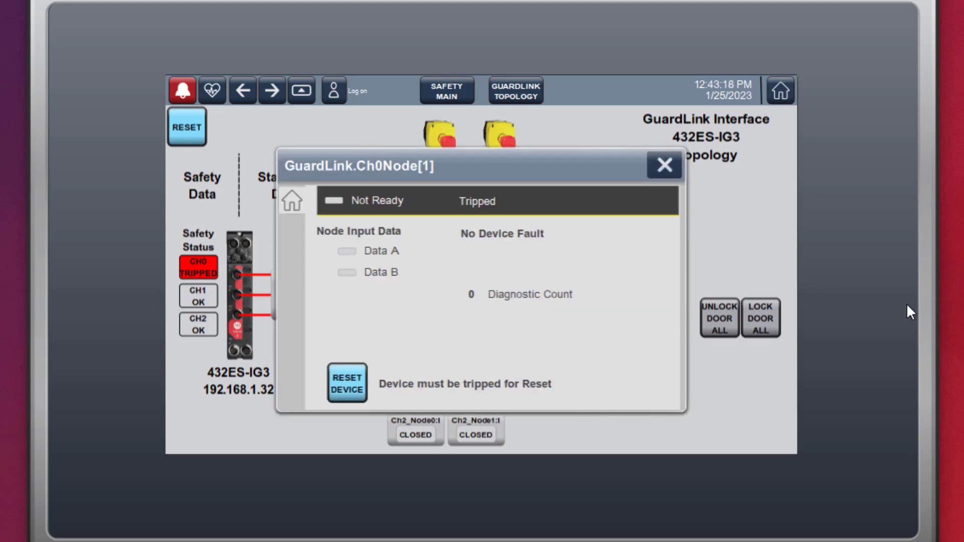
Reset the tripped Ch0 Node 1 e-stop to Ready and close its faceplate
{"action": "left_click", "coordinate": [346, 383]}
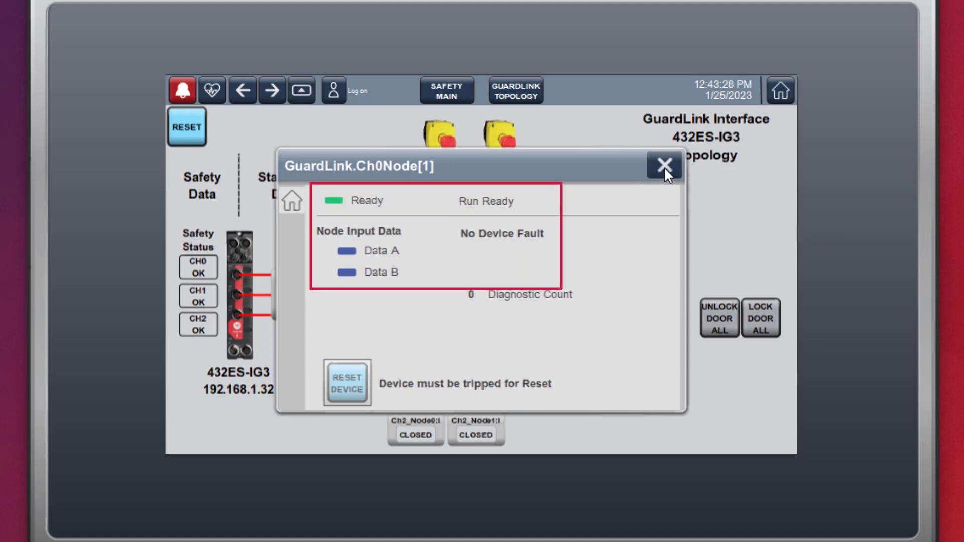
{"action": "left_click", "coordinate": [664, 167]}
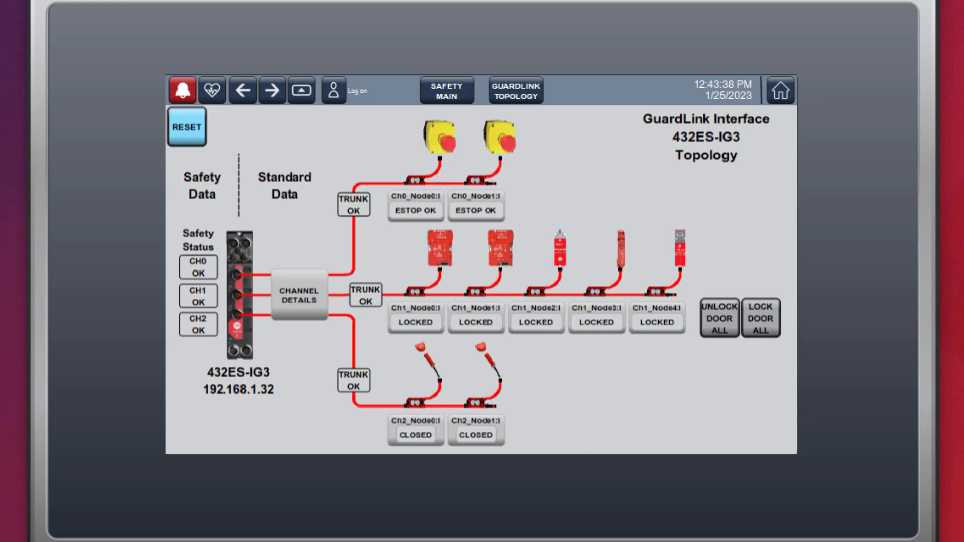
{"action": "mouse_move", "coordinate": [634, 235]}
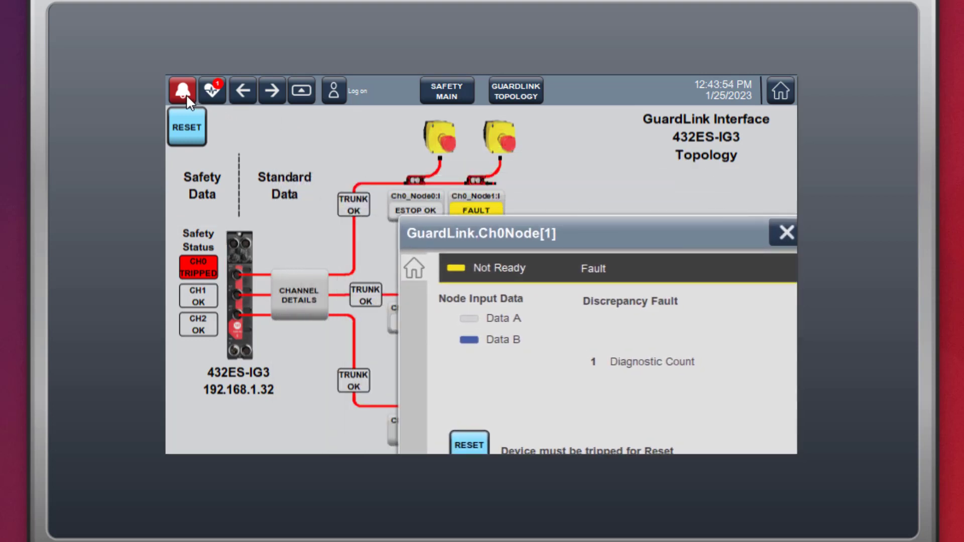
Dismiss the node faceplate, view the Estop 2 Not Run Ready alarm, then the automatic diagnostics
{"action": "left_click", "coordinate": [786, 233]}
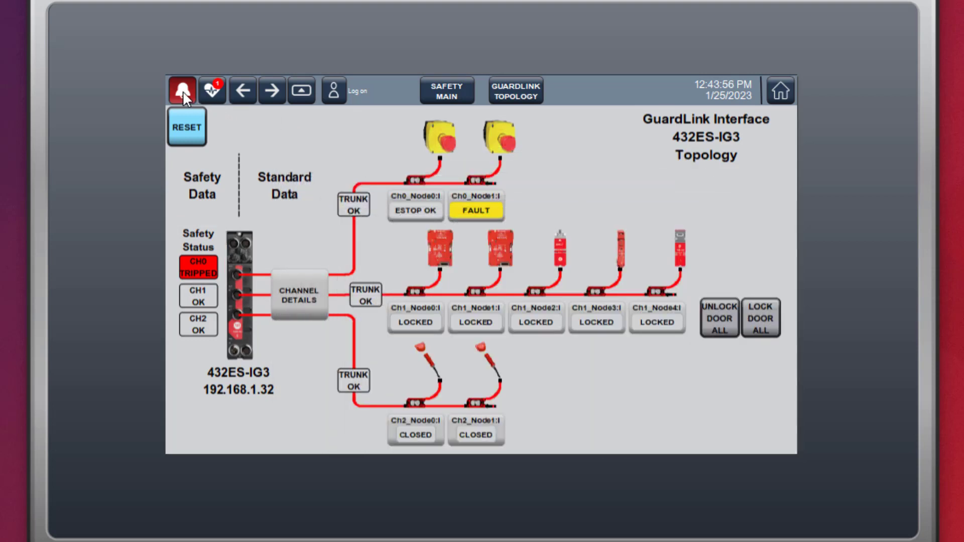
{"action": "left_click", "coordinate": [181, 90]}
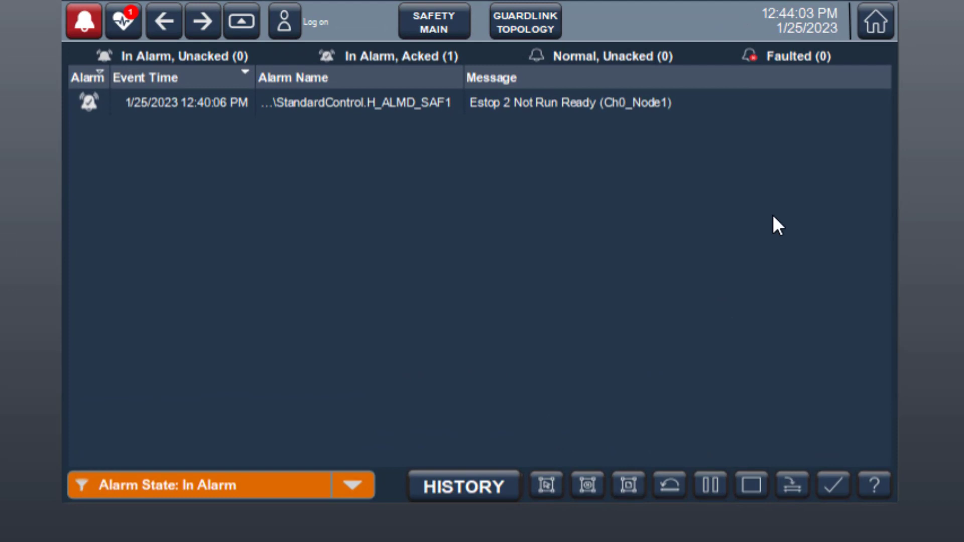
{"action": "mouse_move", "coordinate": [431, 308]}
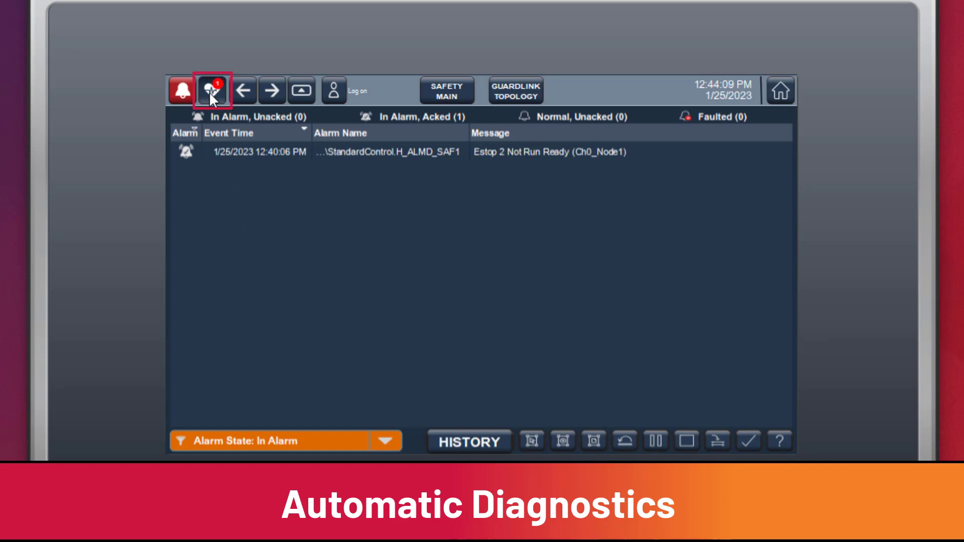
{"action": "left_click", "coordinate": [212, 89]}
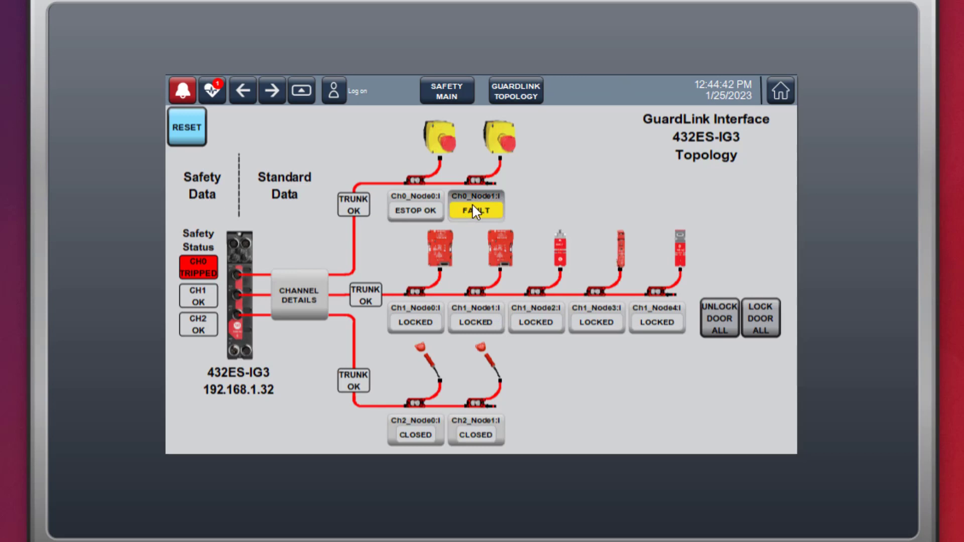
Cycle the Ch0 Node 1 device inputs until it reads Ready, then close its faceplate
{"action": "left_click", "coordinate": [475, 210]}
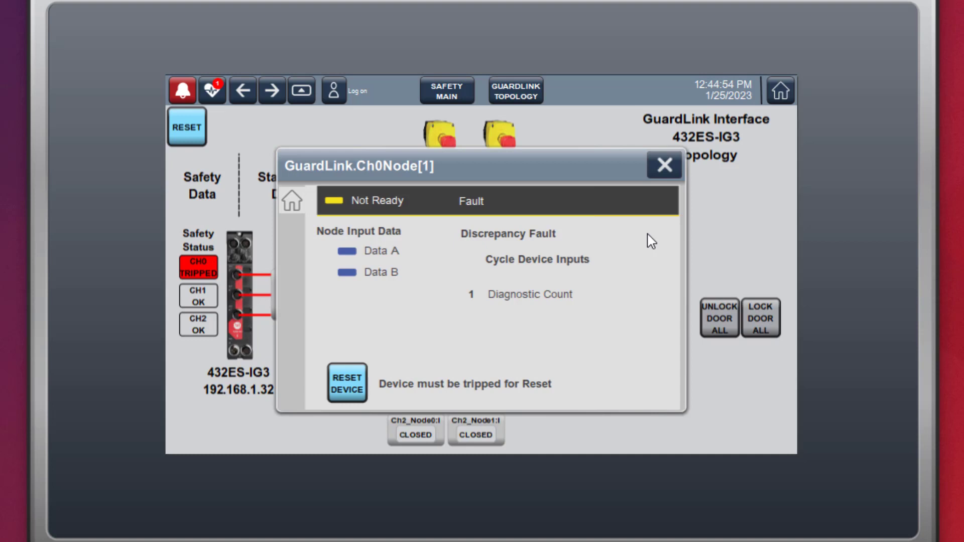
{"action": "left_click", "coordinate": [537, 259]}
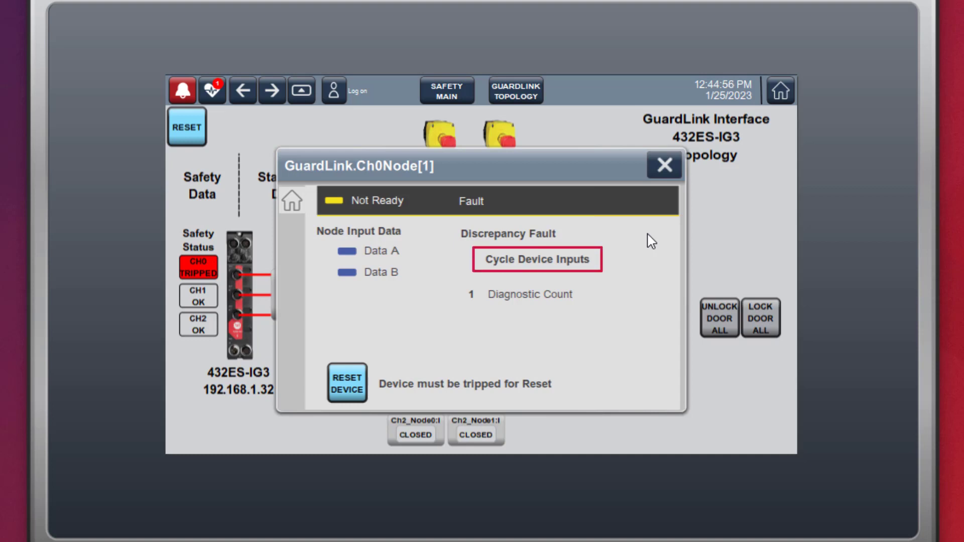
{"action": "left_click", "coordinate": [537, 260]}
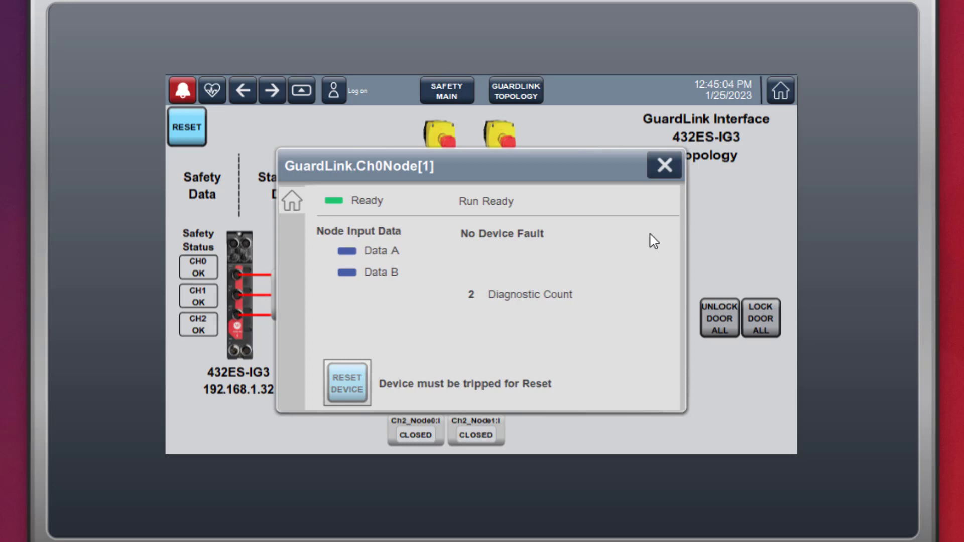
{"action": "left_click", "coordinate": [664, 164]}
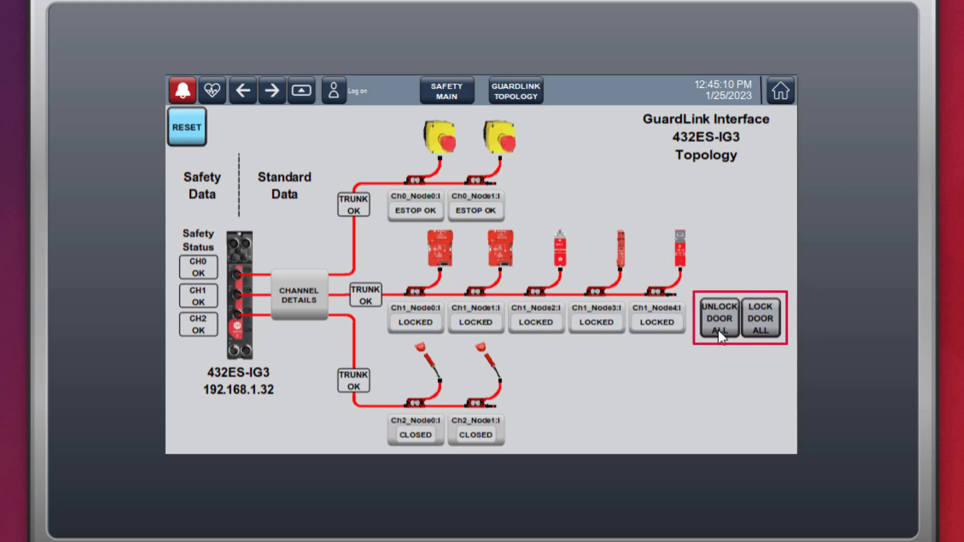
Unlock and relock every door interlock at once, then bring up Ch1 Node 1
{"action": "left_click", "coordinate": [719, 320]}
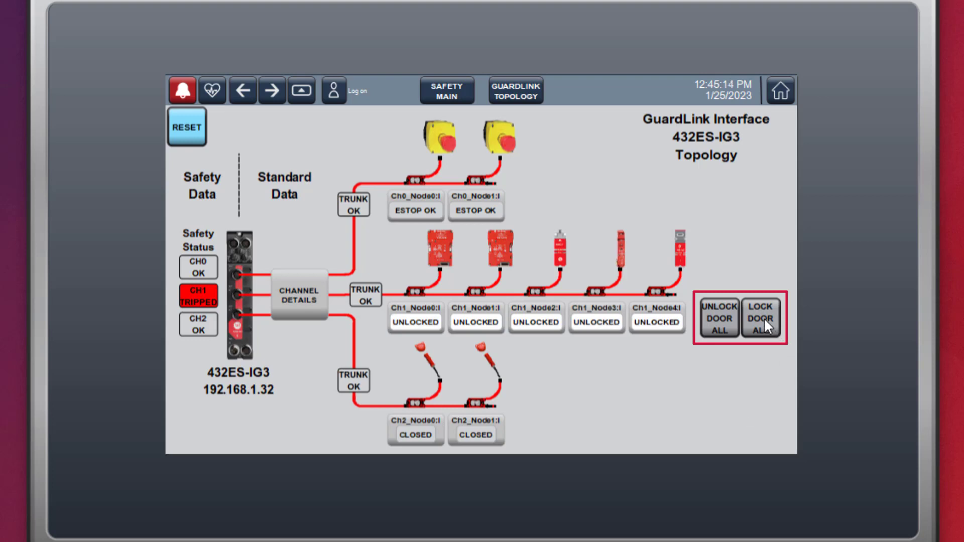
{"action": "left_click", "coordinate": [761, 318]}
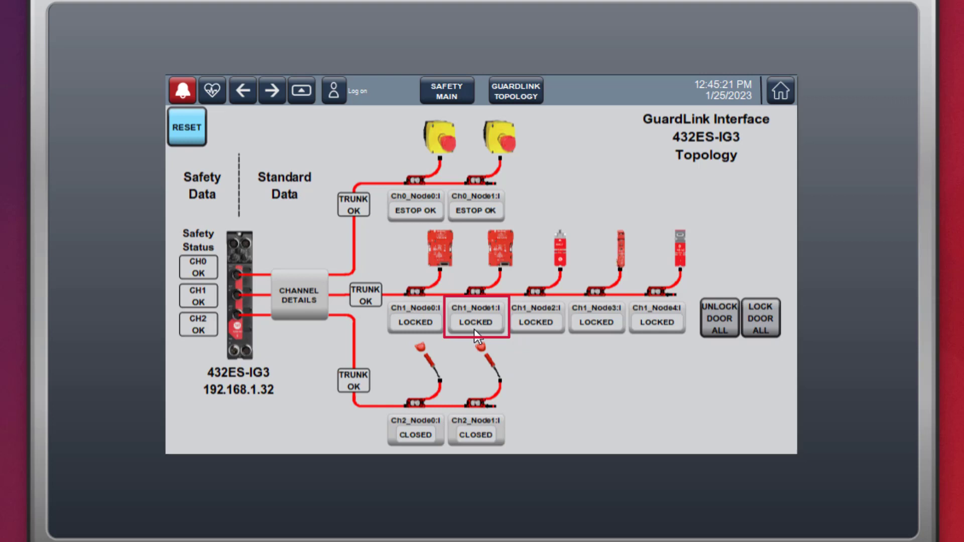
{"action": "left_click", "coordinate": [476, 322]}
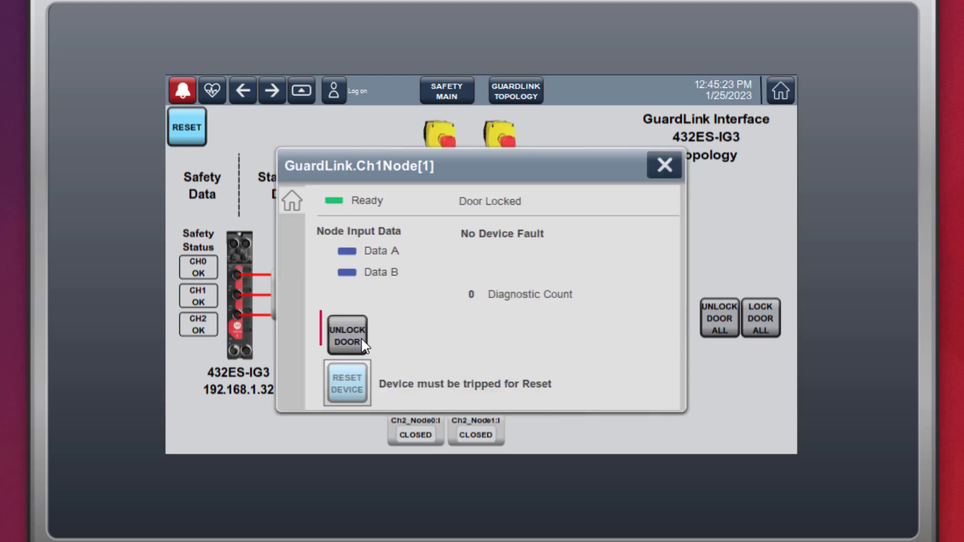
Unlock and relock only the Ch1 Node 1 door and close its faceplate
{"action": "left_click", "coordinate": [347, 334]}
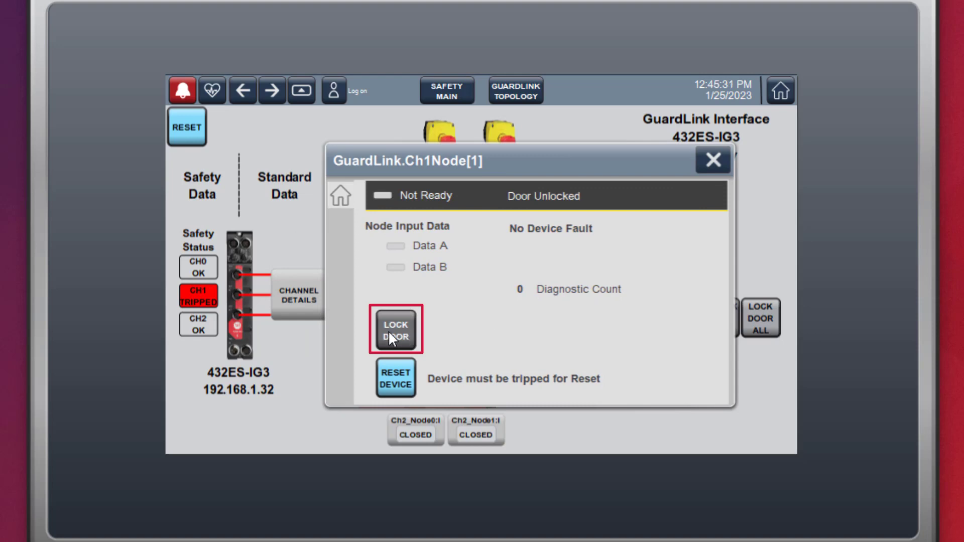
{"action": "left_click", "coordinate": [395, 330]}
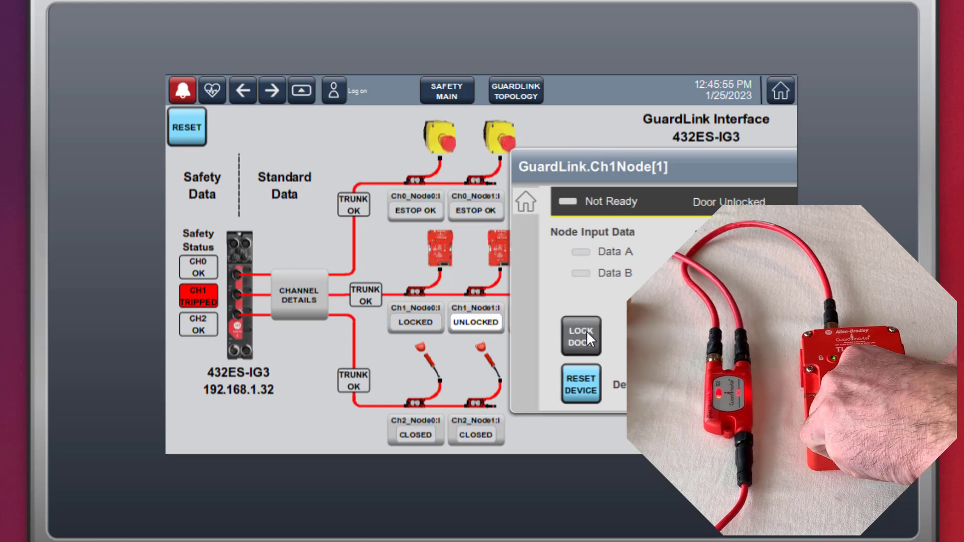
{"action": "left_click", "coordinate": [580, 336]}
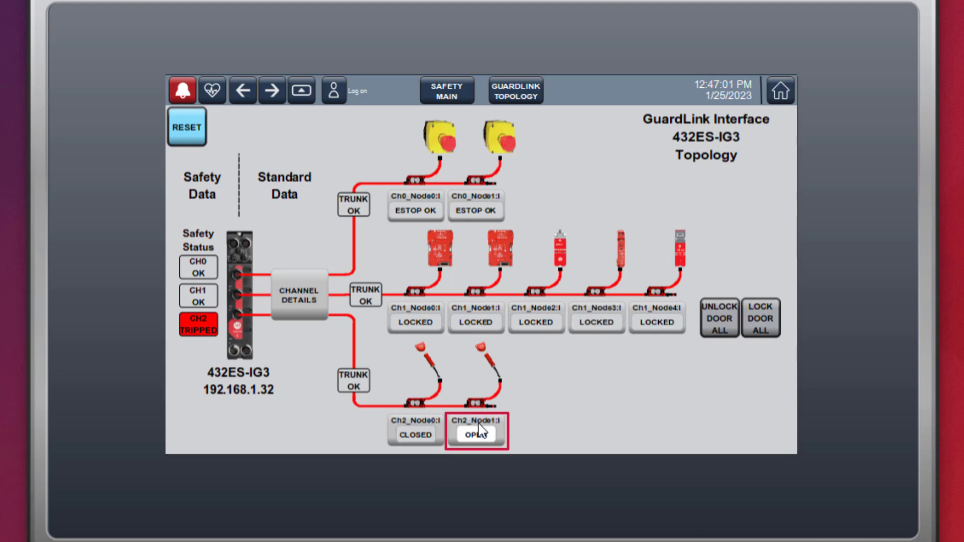
Inspect the open Ch2 Node 1 door until it reports Door Closed, then close its faceplate
{"action": "left_click", "coordinate": [476, 431]}
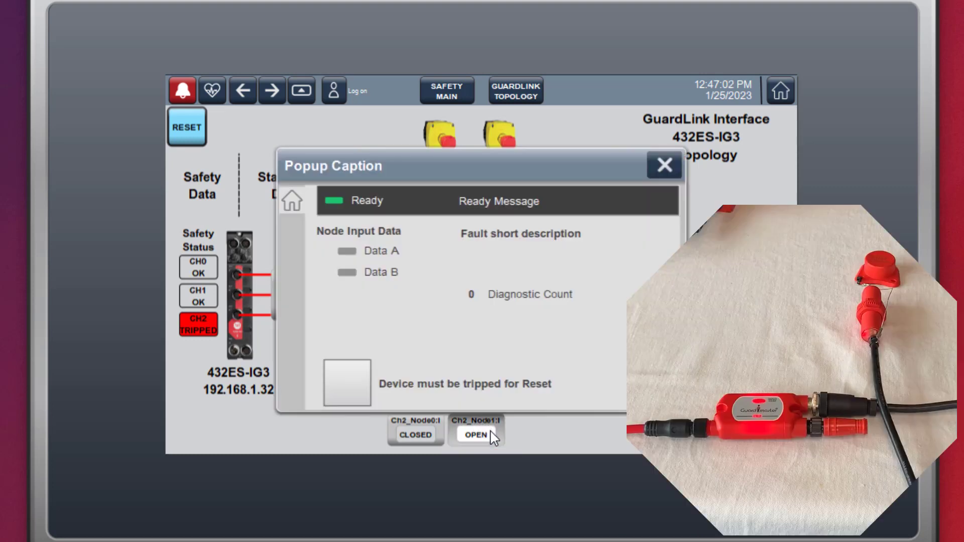
{"action": "left_click", "coordinate": [475, 434]}
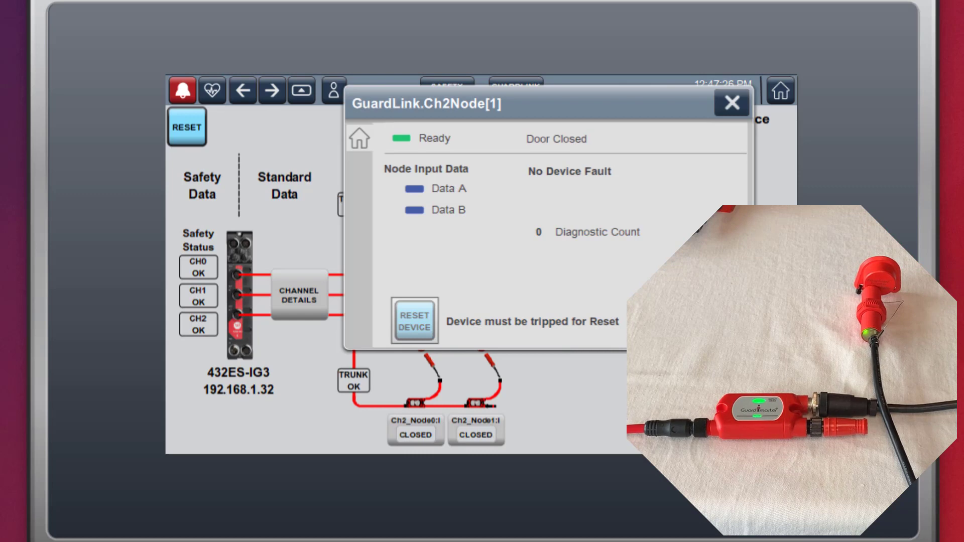
{"action": "left_click", "coordinate": [731, 102]}
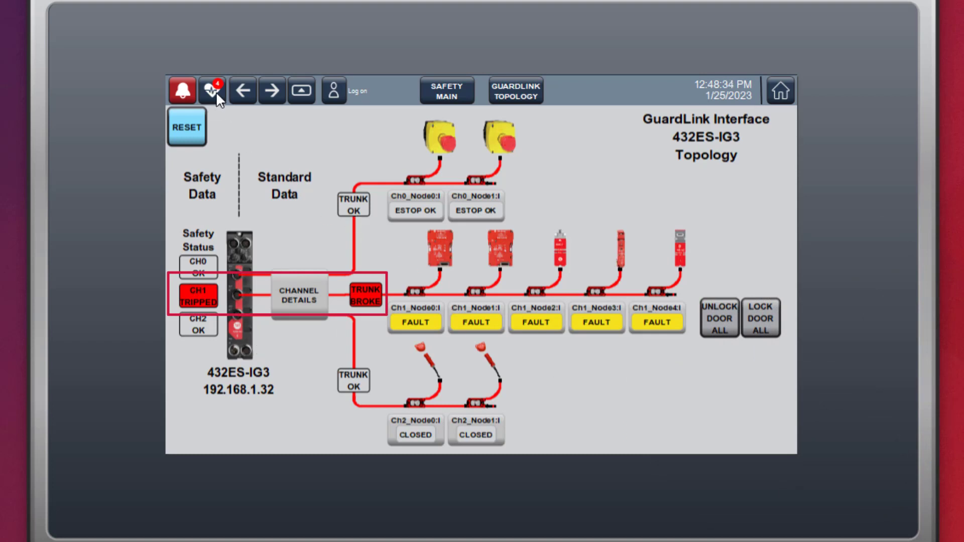
View the broken-trunk diagnostics, then the GuardLink channel details with Last Trip times, and close them
{"action": "left_click", "coordinate": [211, 91]}
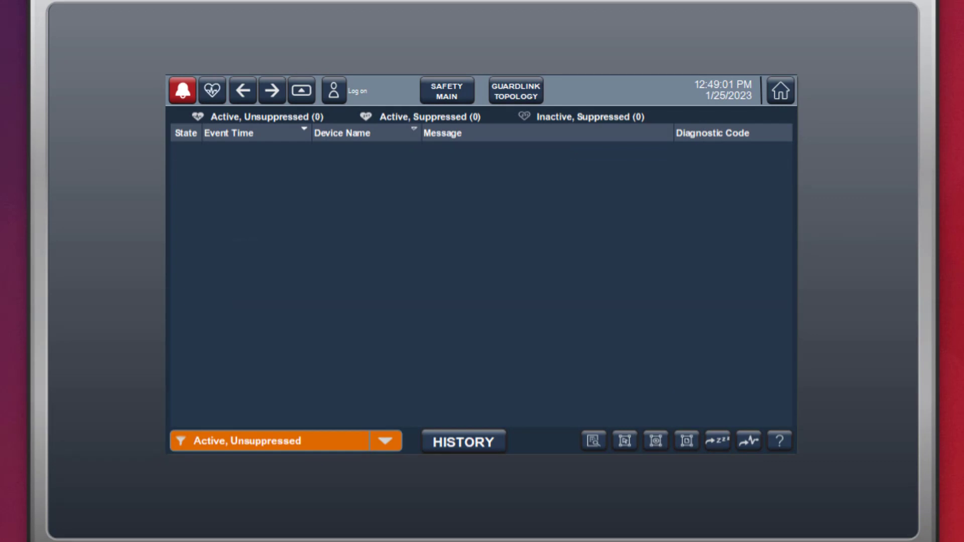
{"action": "mouse_move", "coordinate": [797, 321]}
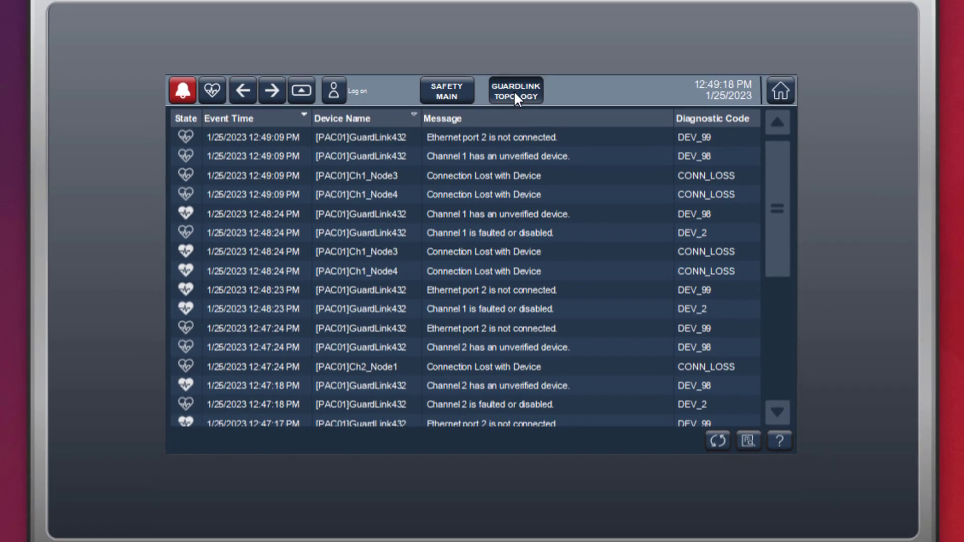
{"action": "left_click", "coordinate": [515, 90]}
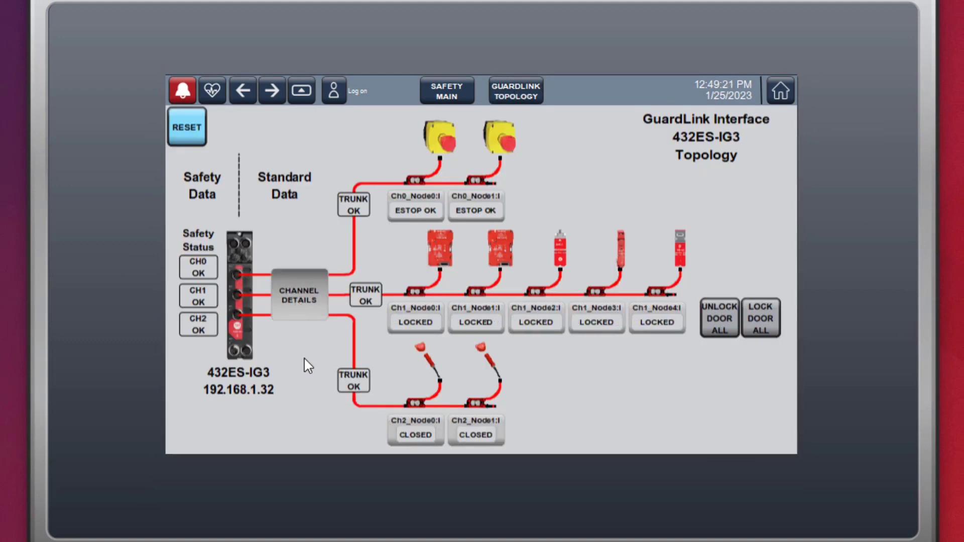
{"action": "left_click", "coordinate": [298, 294]}
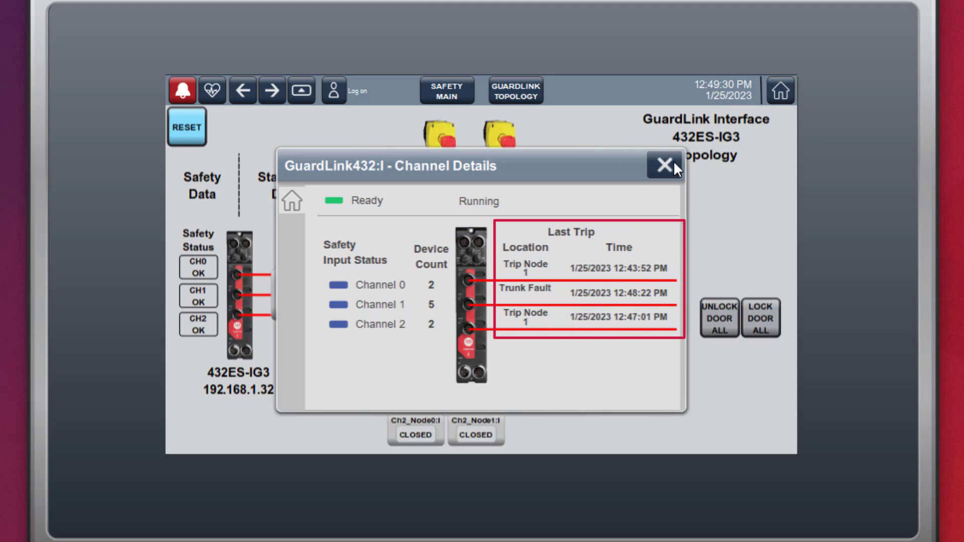
{"action": "left_click", "coordinate": [663, 166]}
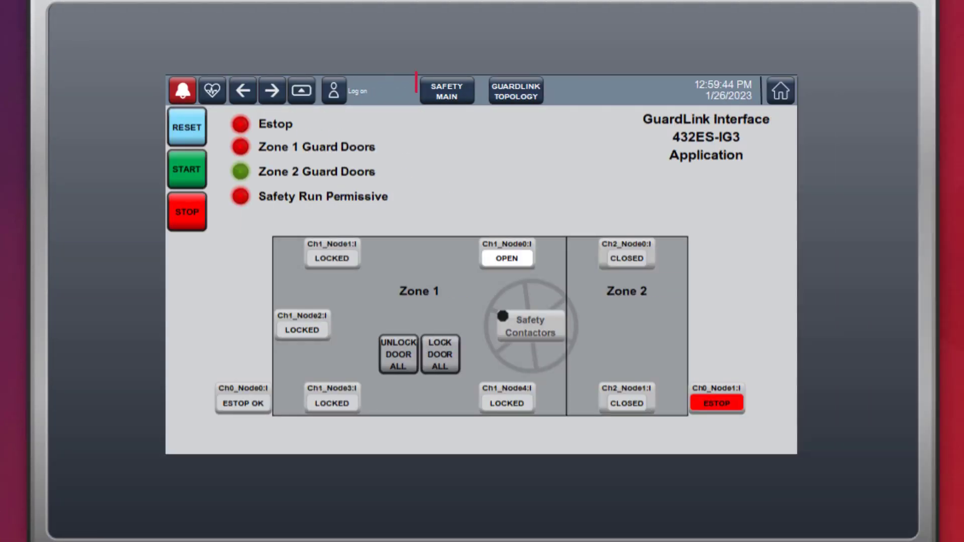
Go to Safety Main and reset safety so the Safety Run Permissive turns green
{"action": "left_click", "coordinate": [446, 90]}
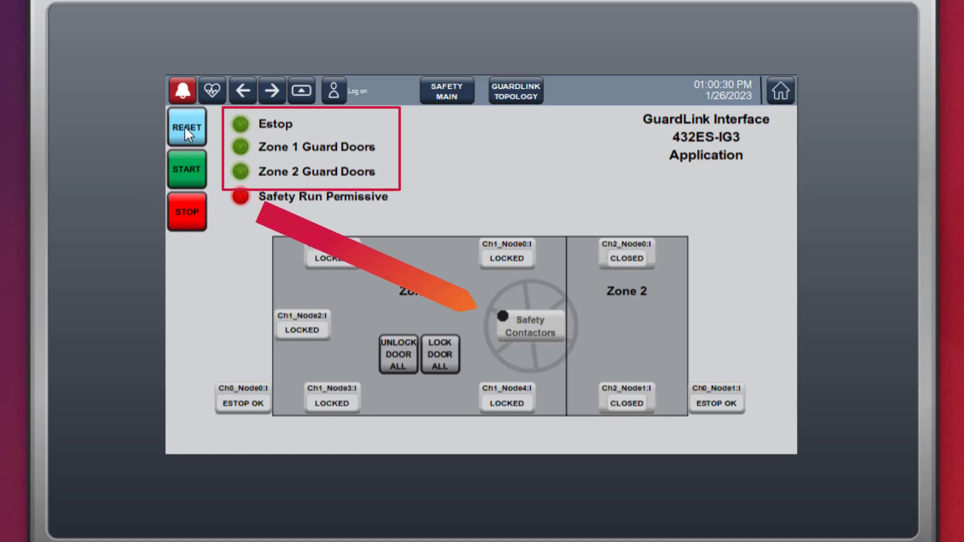
{"action": "left_click", "coordinate": [187, 127]}
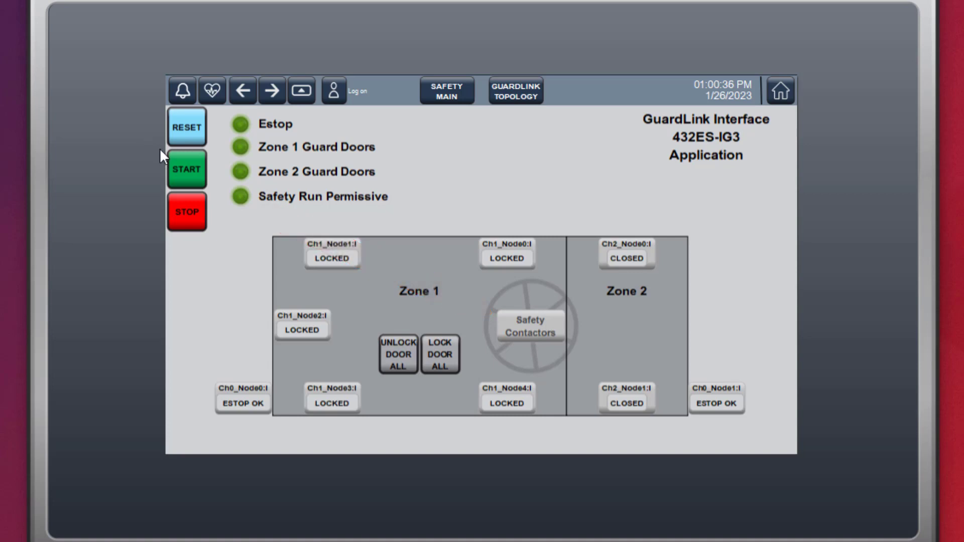
{"action": "mouse_move", "coordinate": [130, 167]}
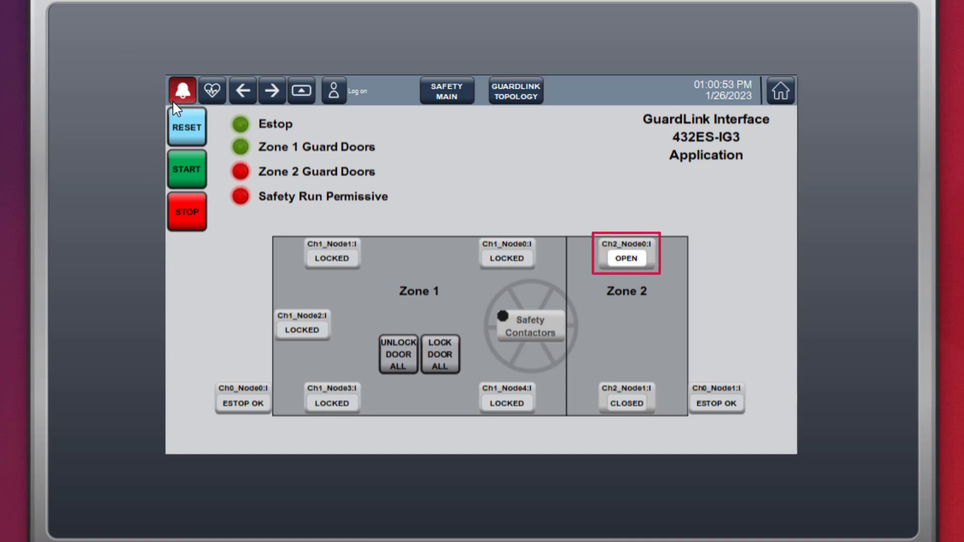
Review the Estop 2 alarm and its discrepancy diagnostic, returning to the machine application view
{"action": "left_click", "coordinate": [181, 90]}
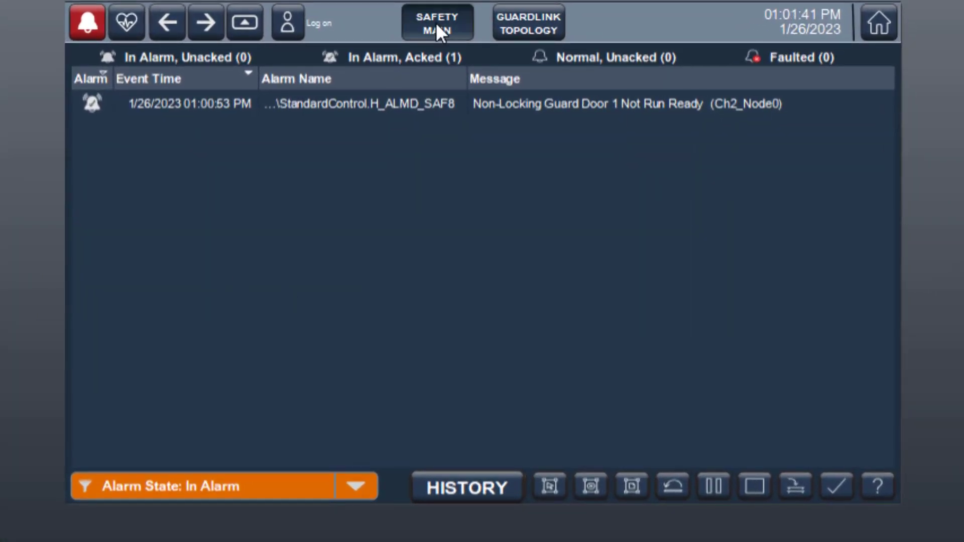
{"action": "left_click", "coordinate": [437, 23]}
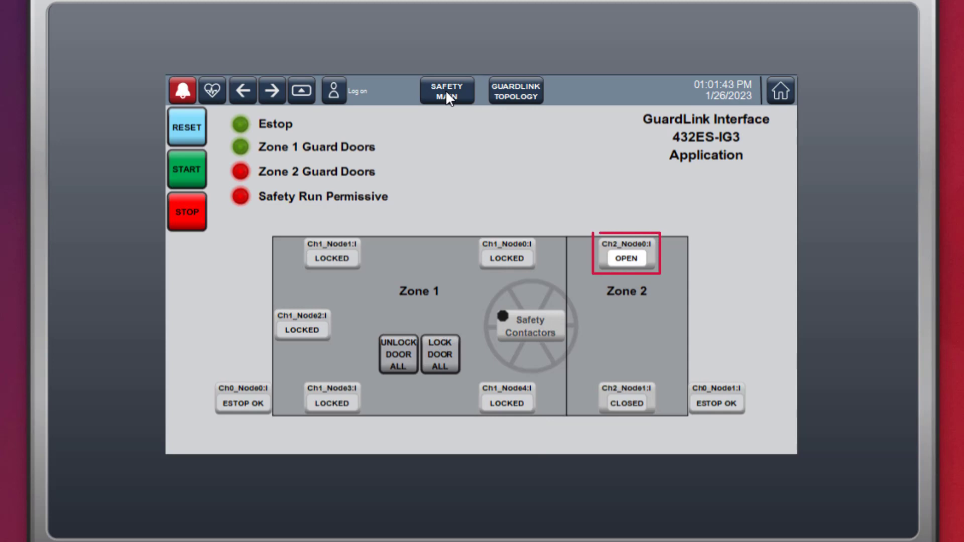
{"action": "left_click", "coordinate": [187, 169]}
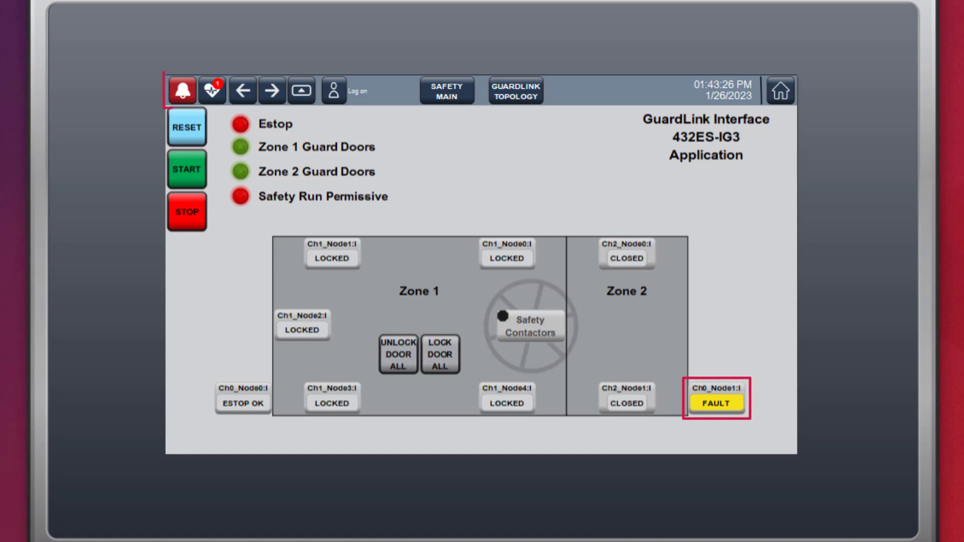
{"action": "left_click", "coordinate": [211, 90]}
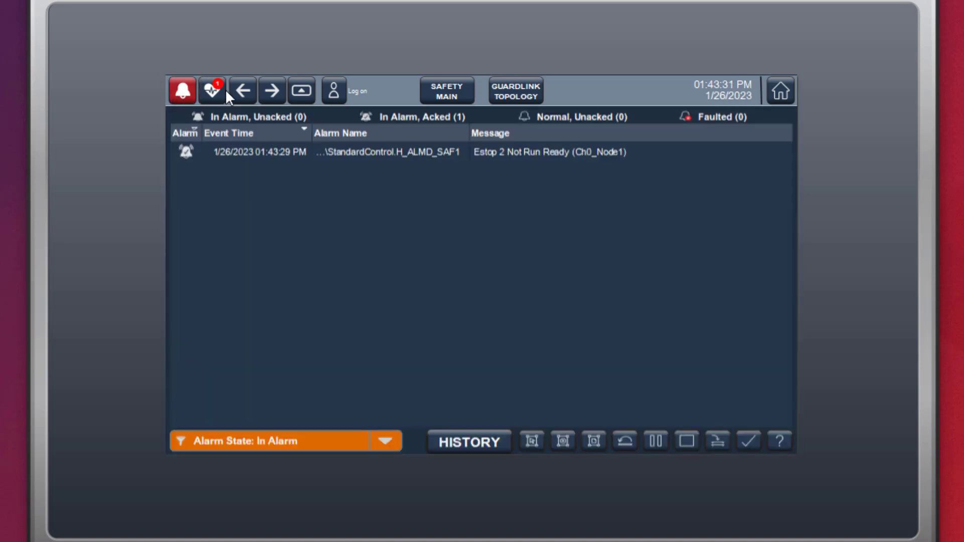
{"action": "left_click", "coordinate": [211, 90]}
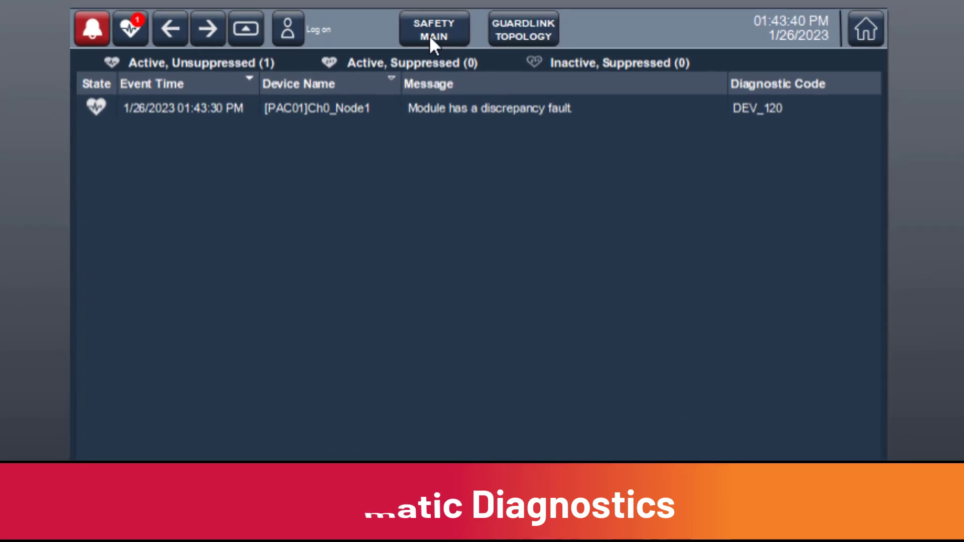
{"action": "left_click", "coordinate": [434, 29]}
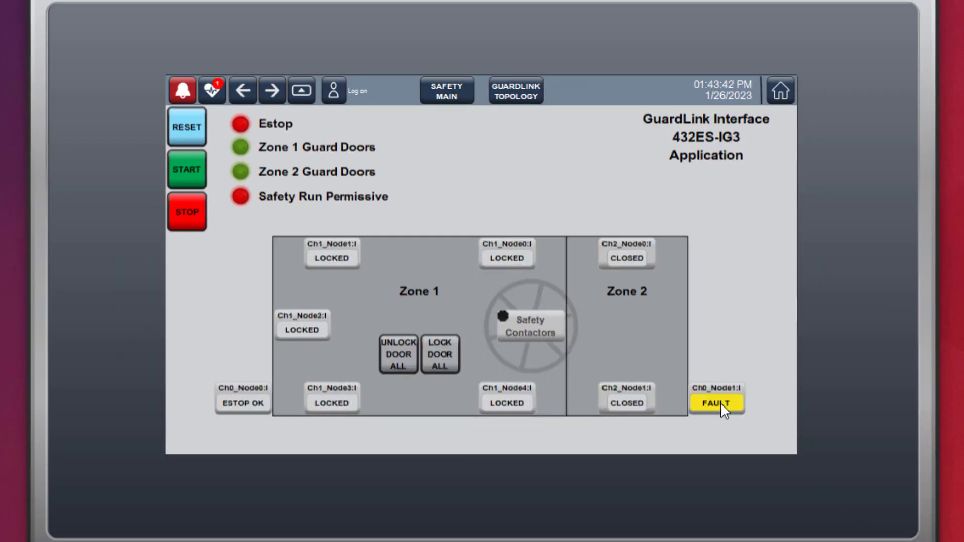
Bring the faulted Ch0_Node1 Estop back to Estop OK and close its faceplate
{"action": "left_click", "coordinate": [717, 404]}
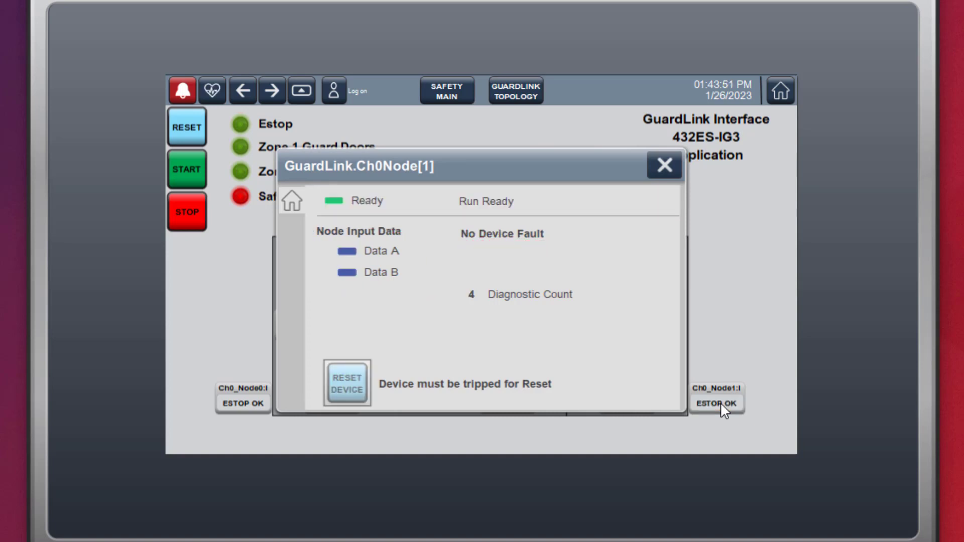
{"action": "left_click", "coordinate": [664, 165]}
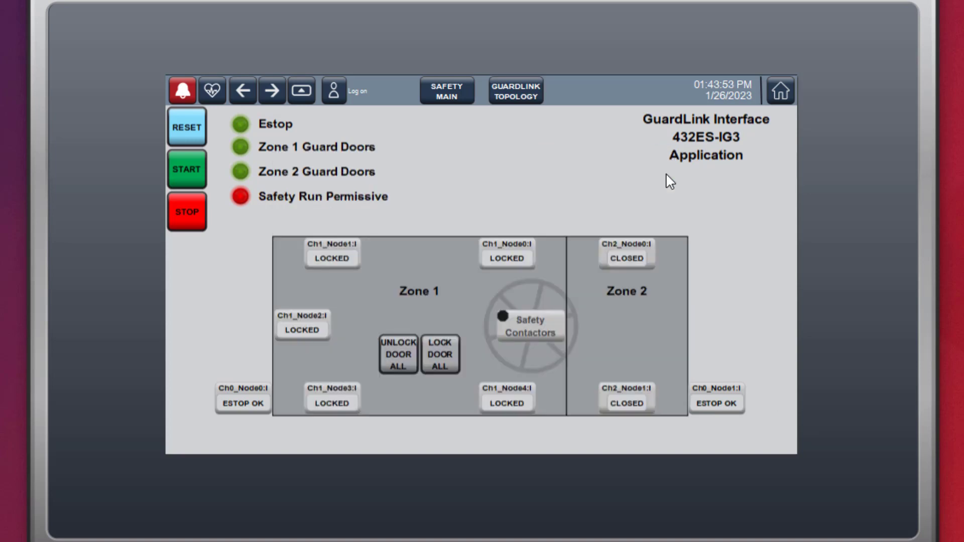
Reset safety and start the machine so all zones and the run permissive read green
{"action": "left_click", "coordinate": [187, 168]}
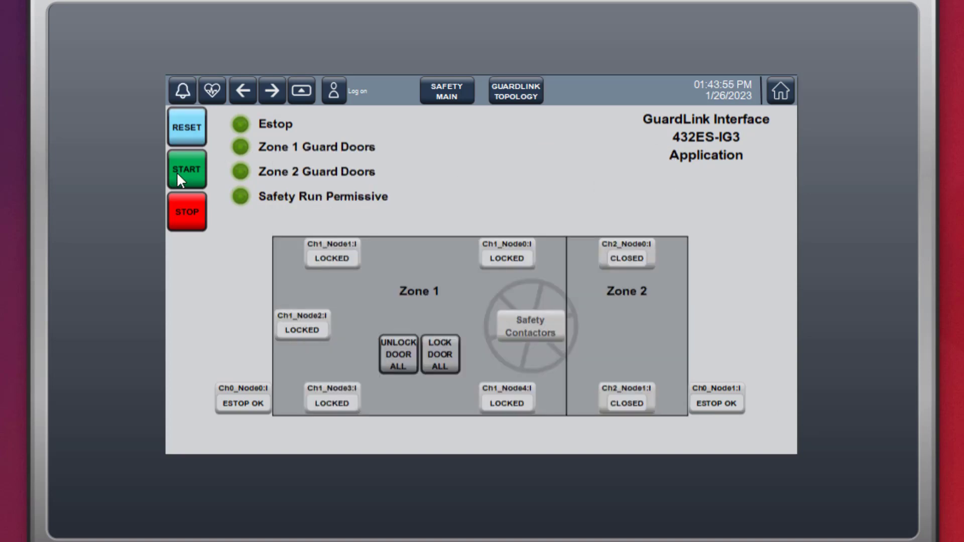
{"action": "mouse_move", "coordinate": [73, 173]}
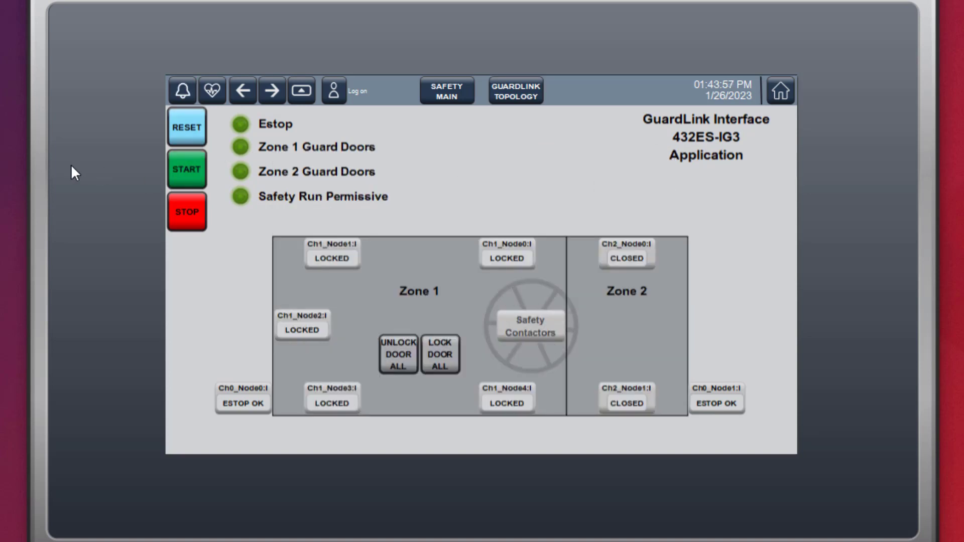
{"action": "left_click", "coordinate": [515, 89]}
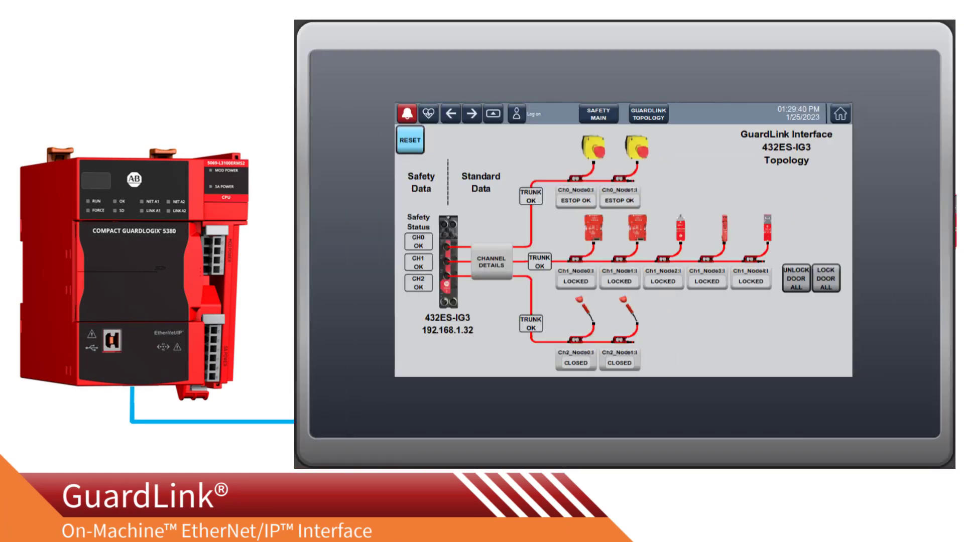
Show the Active, Unsuppressed diagnostics listing the Ch0_Node0 short-circuit and faulted-point entries
{"action": "left_click", "coordinate": [430, 113]}
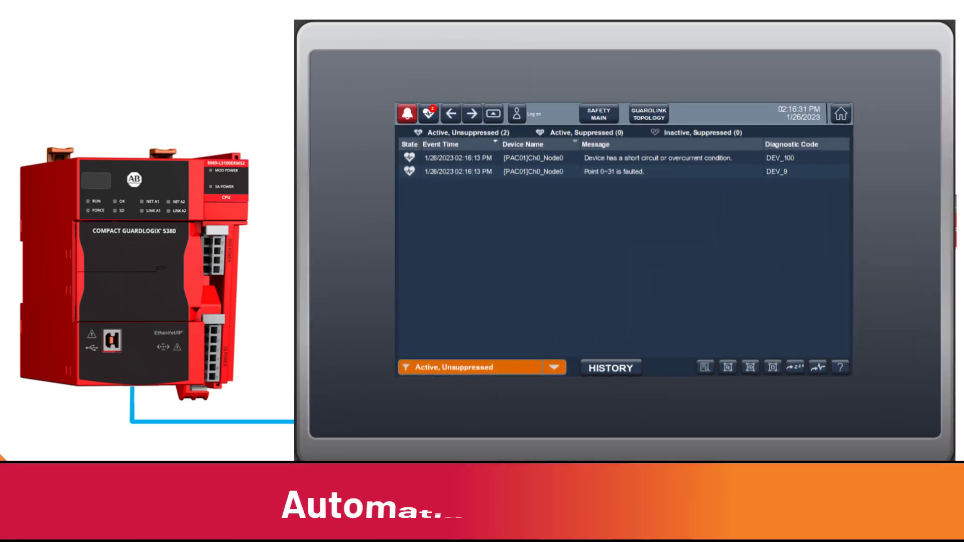